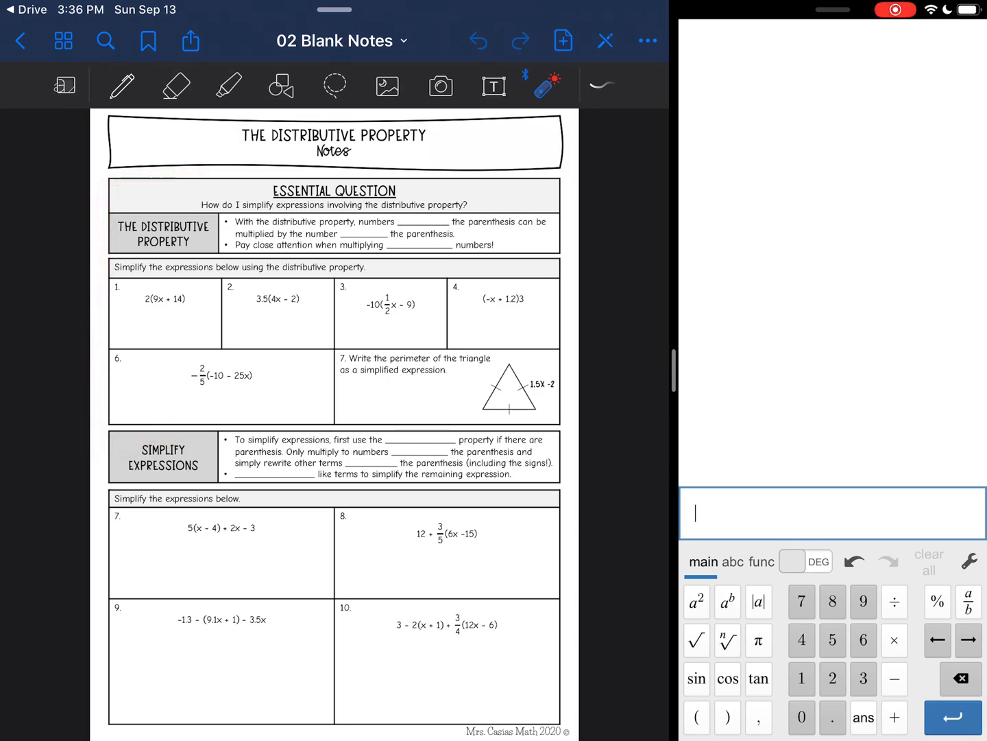
# Handwrite 'inside', 'outside' and 'negative' in the blanks and highlight 'multiplied'
pyautogui.click(121, 85)
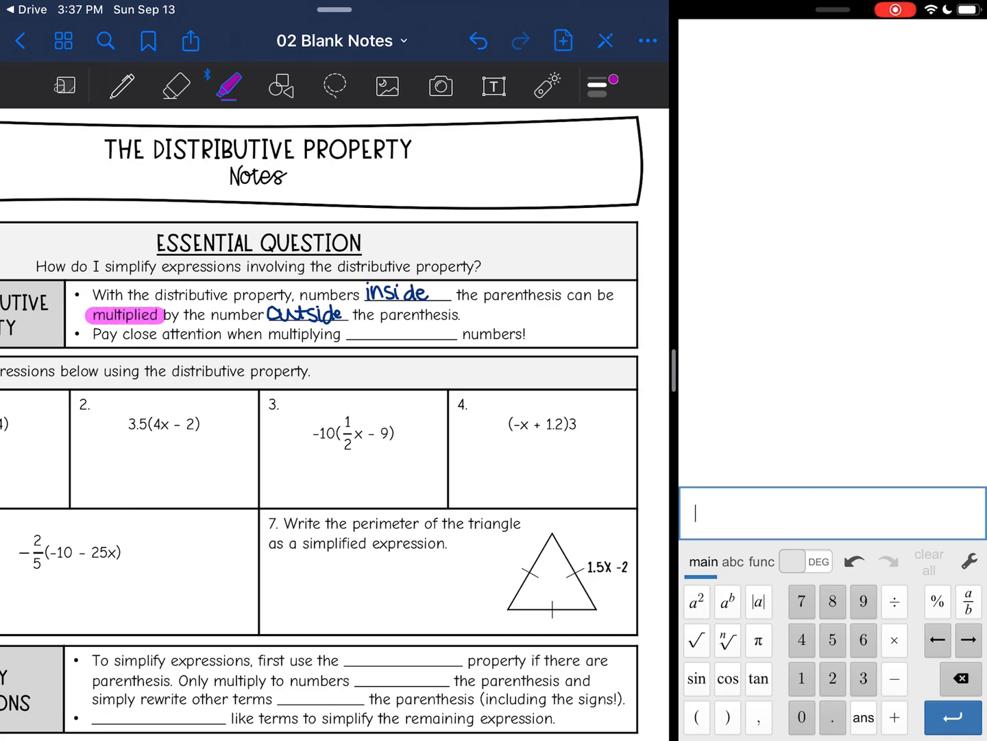
pyautogui.click(121, 85)
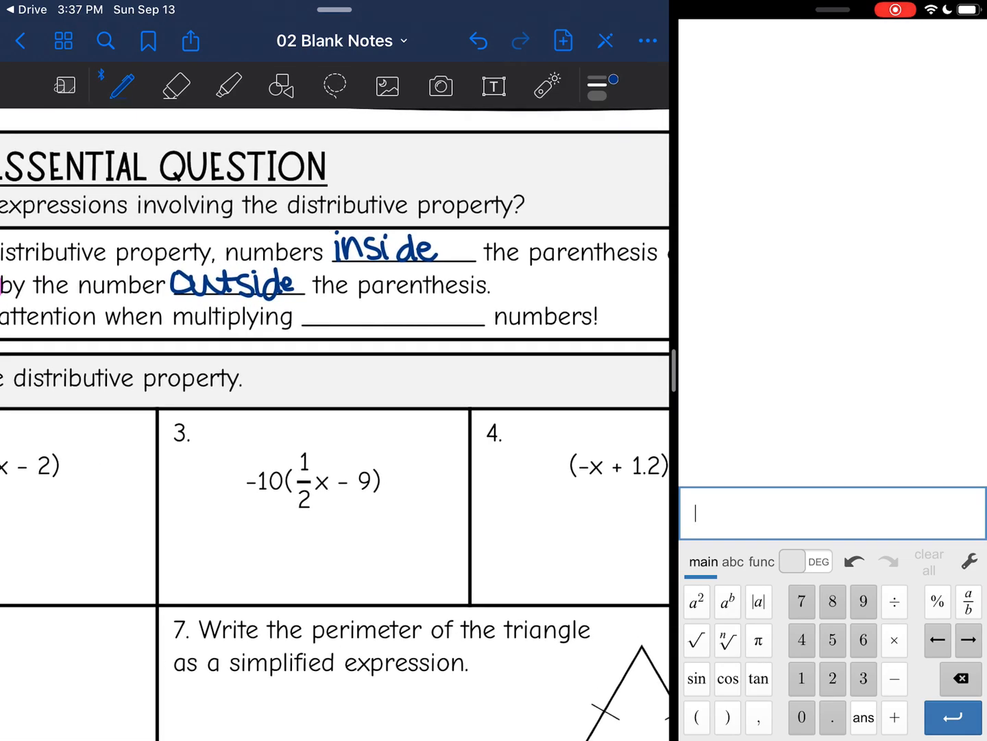
pyautogui.write('ne')
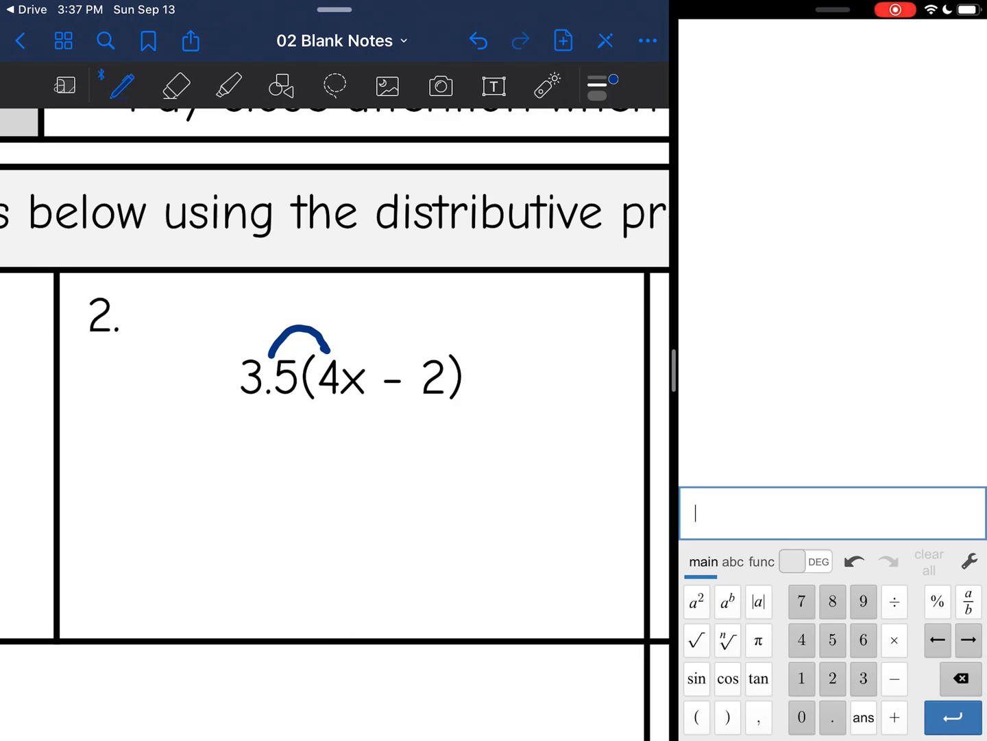
# Compute 3.5·4 = 14 and 3.5·−2 = −7 in the calculator for problem 2
pyautogui.write('3.5')
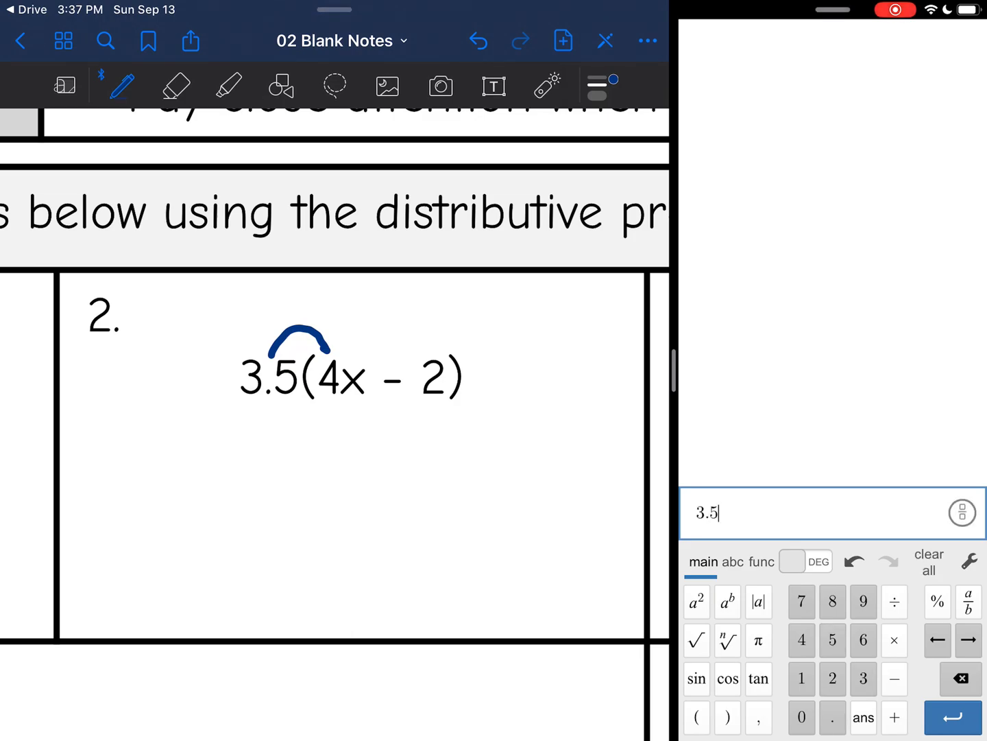
pyautogui.click(801, 639)
pyautogui.write('−10')
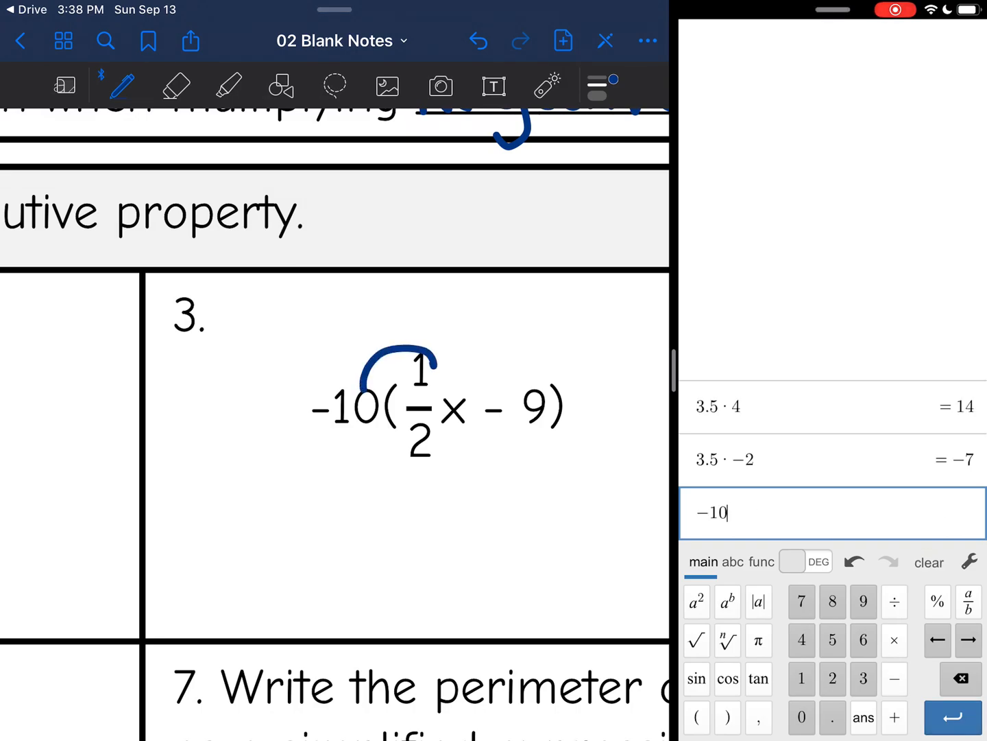
# Compute −10·½ = −5 and −10·−9 = 90 in the calculator for problem 3
pyautogui.click(801, 677)
pyautogui.write('−10 · −9')
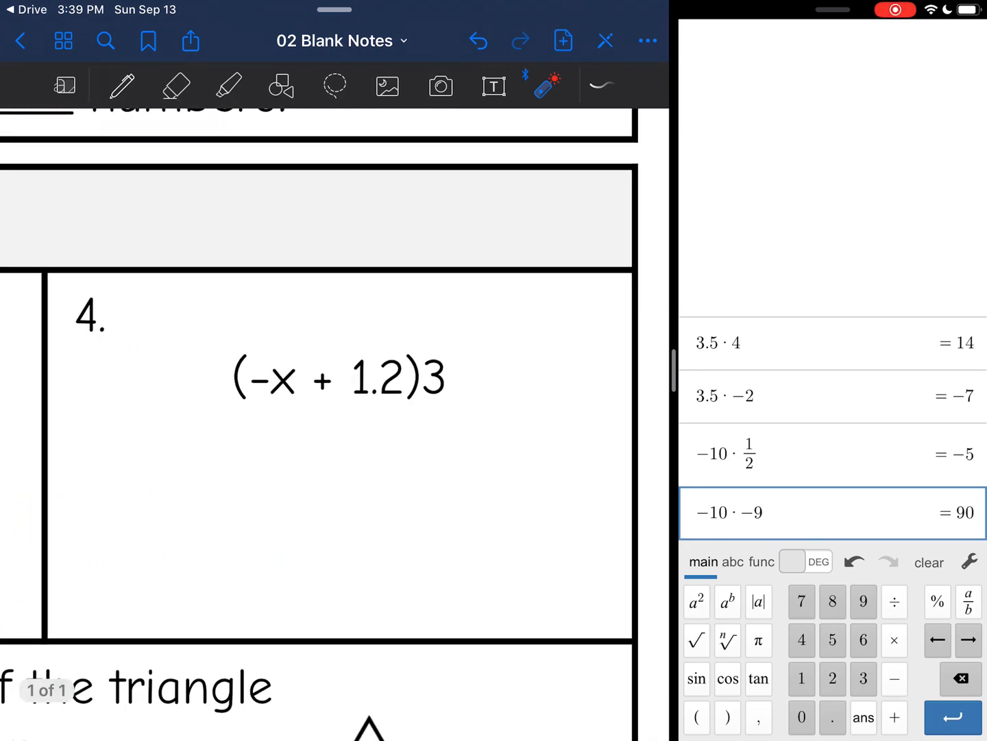
# Rewrite problem 4 as 3(−x + 1.2) with the pen and check 3·1.2 = 3.6
pyautogui.click(123, 85)
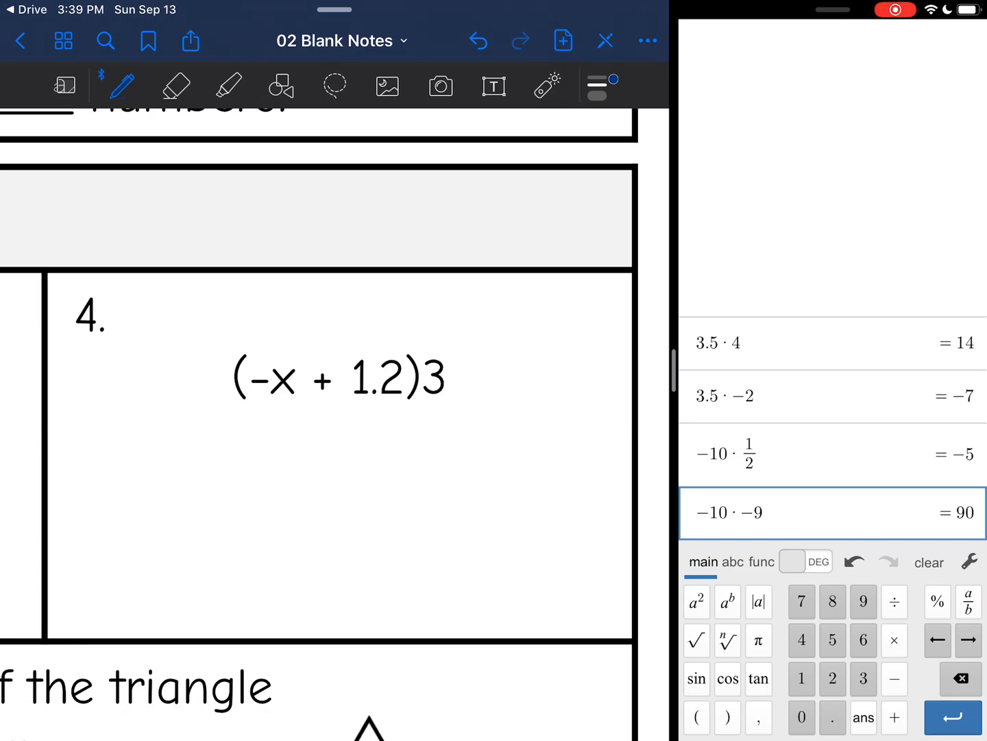
pyautogui.click(546, 85)
pyautogui.write('3 · 1.2')
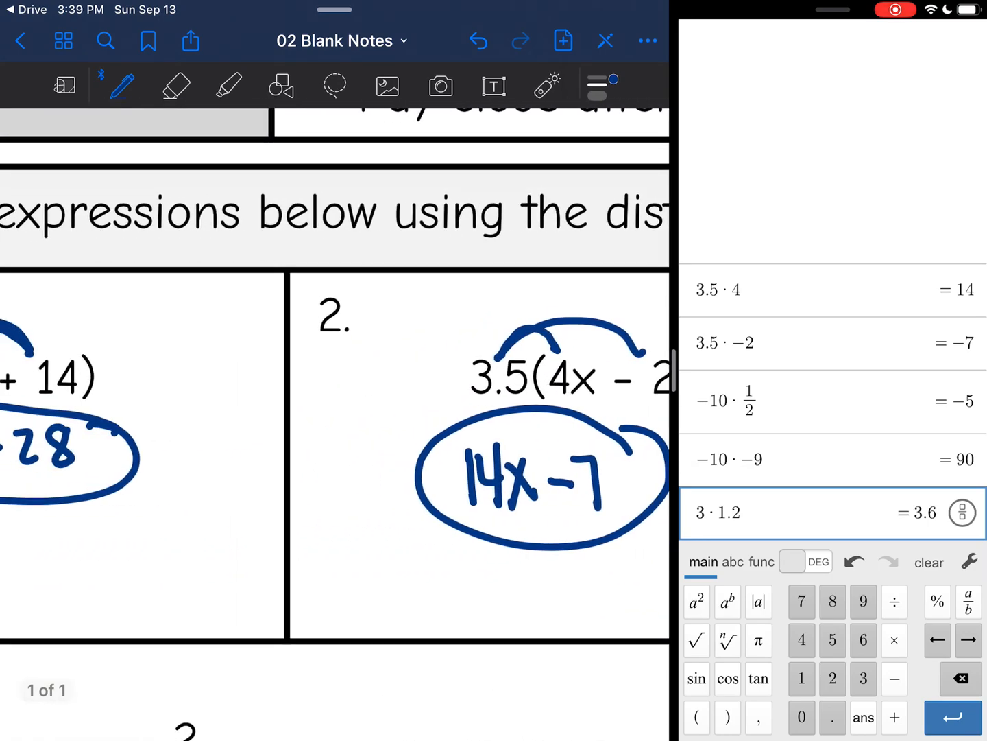
# Compute −2/5·−10 = 4 and −2/5·−25 = 10 in the calculator for problem 6
pyautogui.scroll(-3)
pyautogui.write('−2/5·−1')
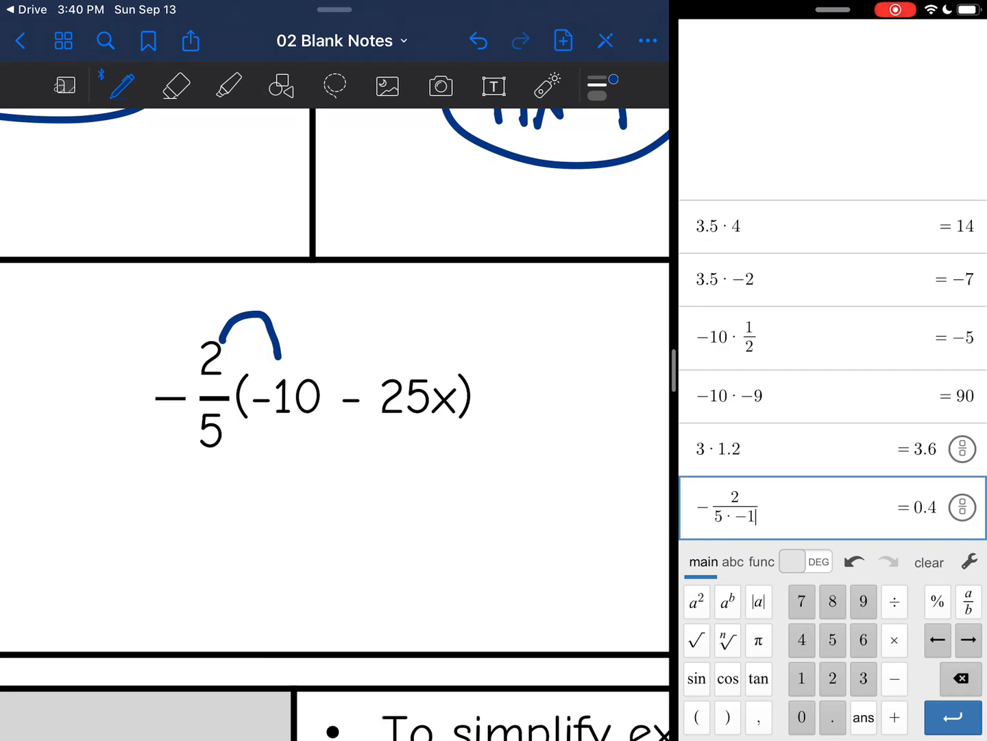
pyautogui.click(960, 677)
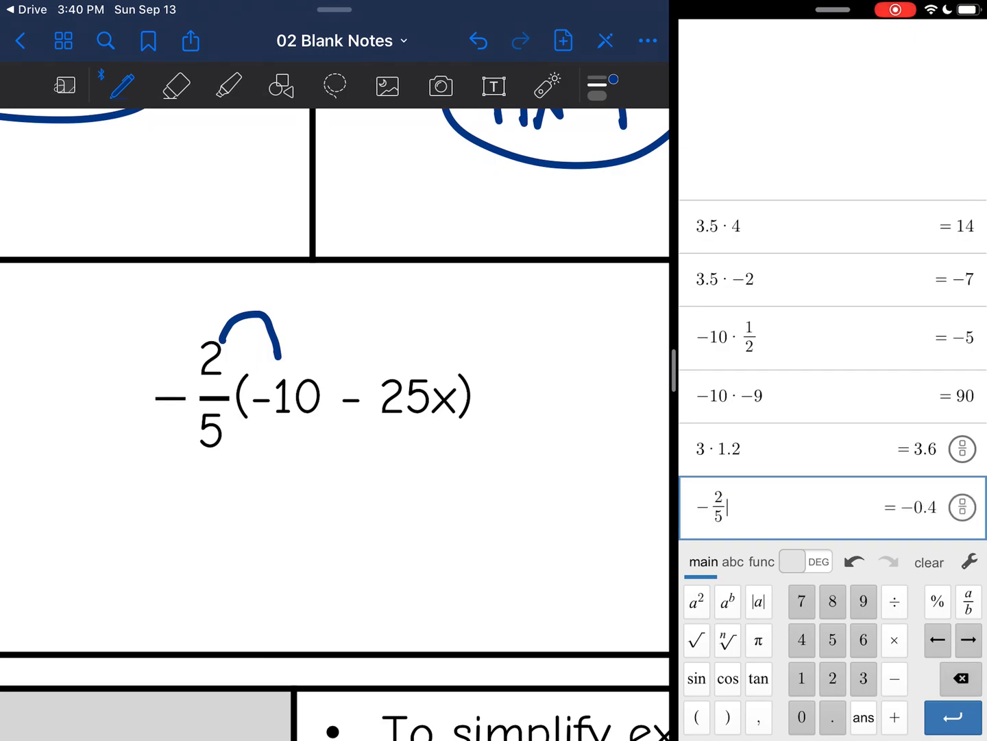
pyautogui.write('-10')
pyautogui.write('−2')
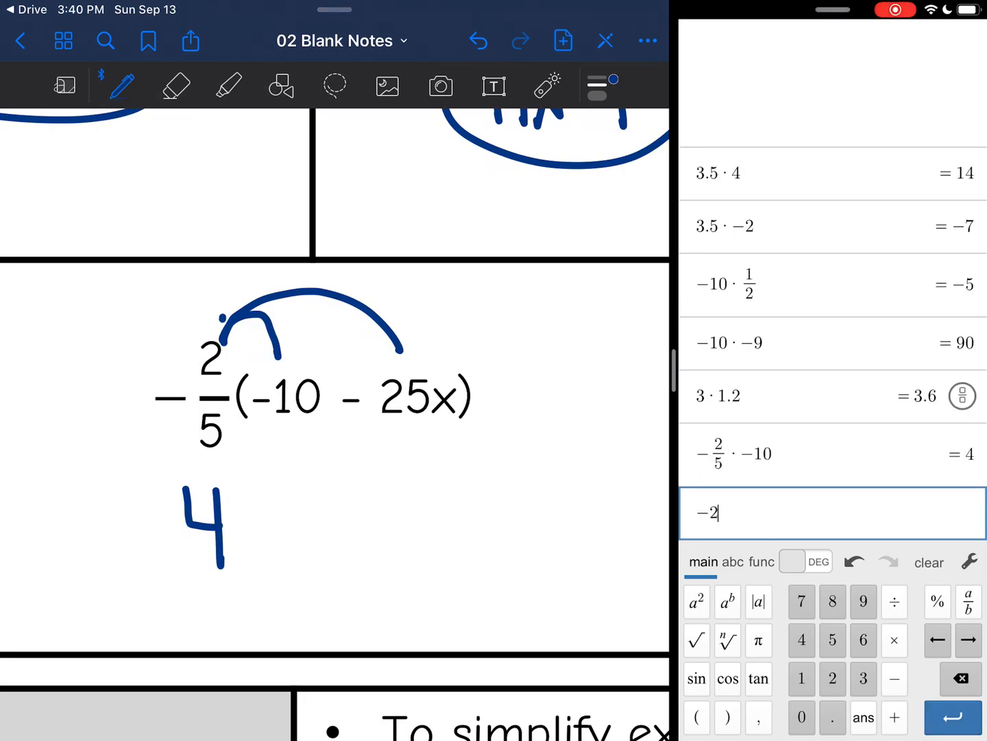
pyautogui.click(968, 600)
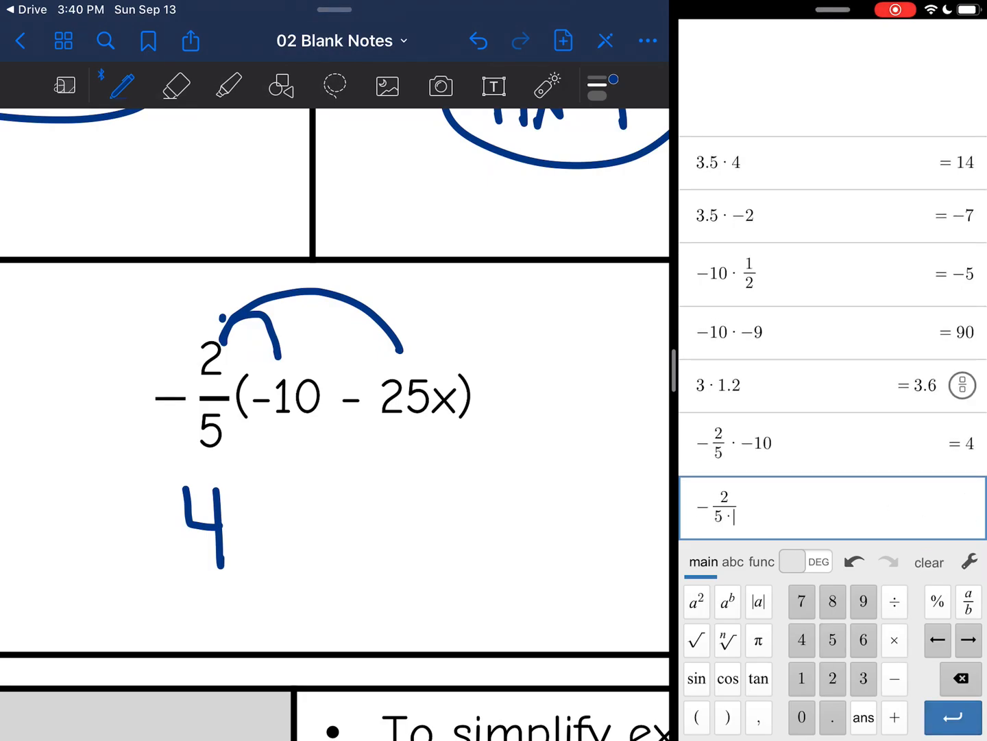
pyautogui.write('-25')
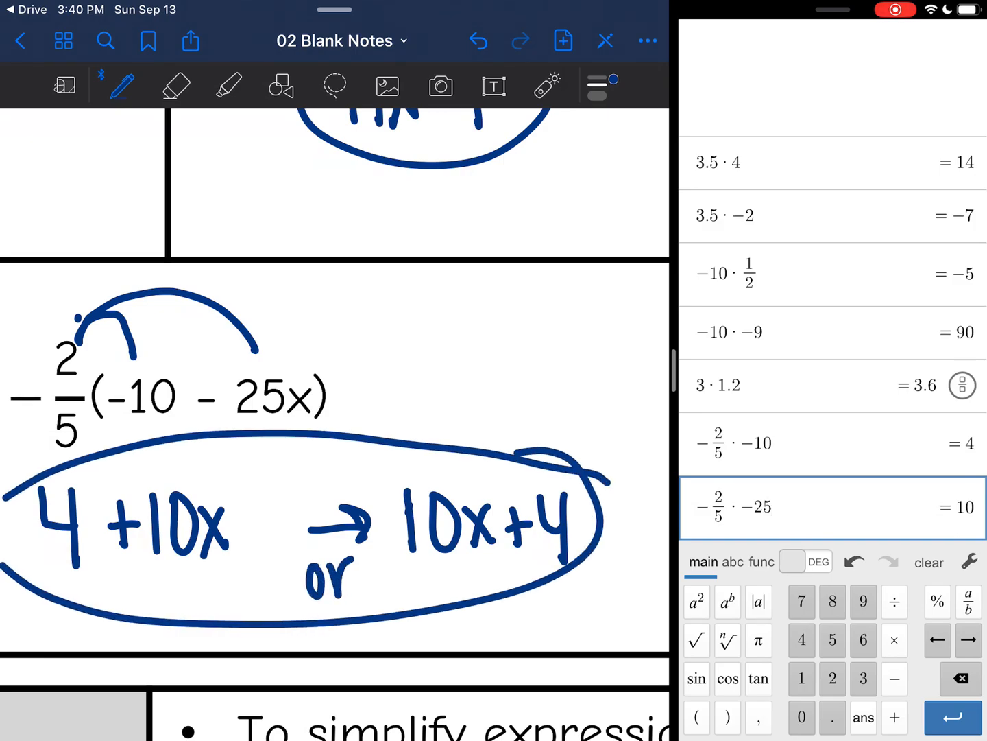
pyautogui.scroll(-3)
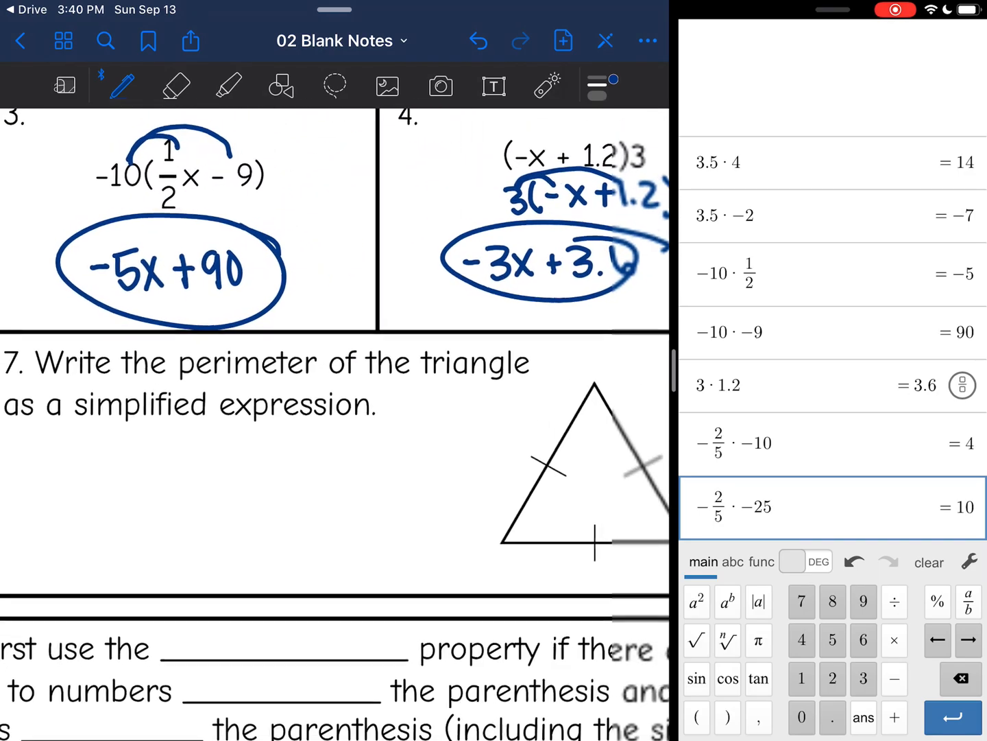
# Highlight the triangle's tick marks and write the perimeter as 3(1.5x − 2)
pyautogui.scroll(3)
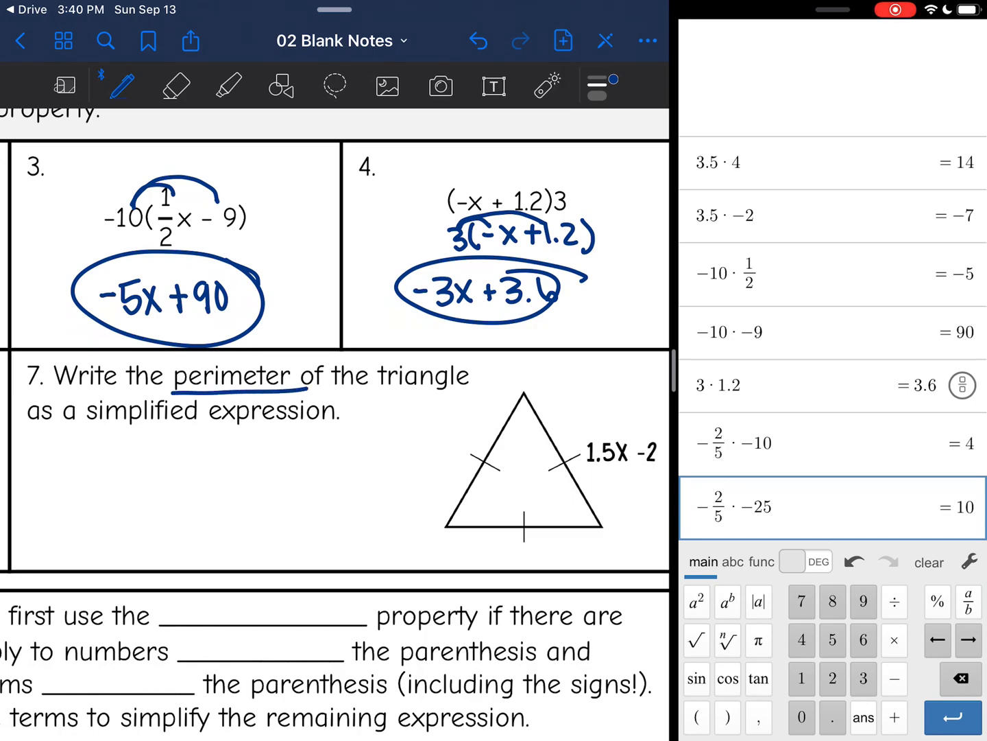
pyautogui.click(228, 85)
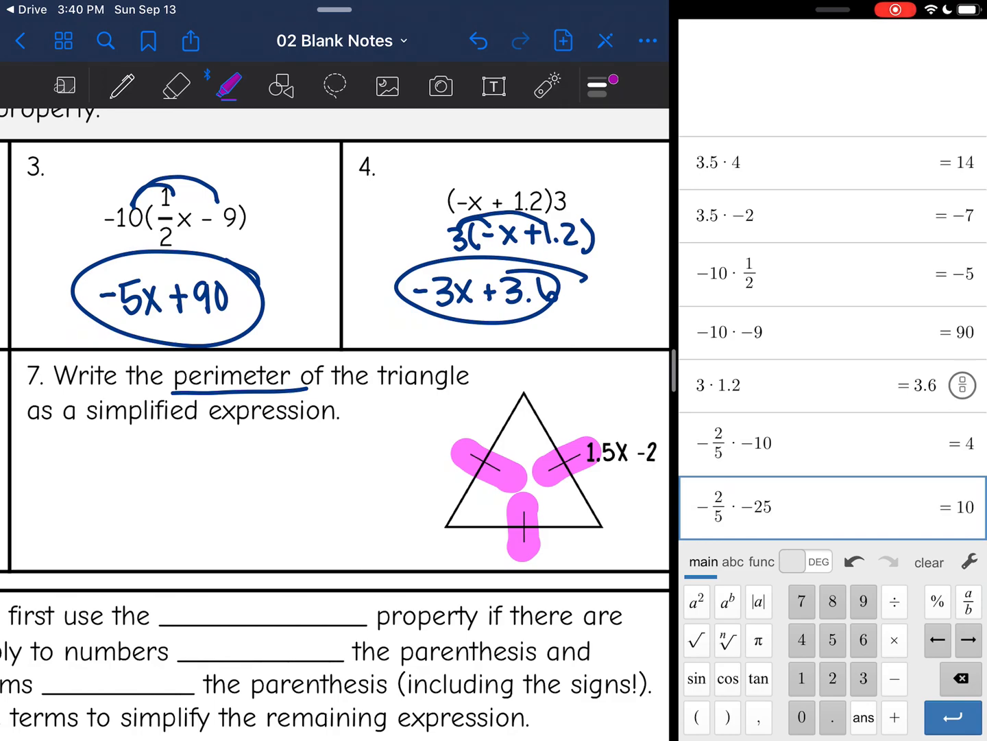
pyautogui.click(122, 85)
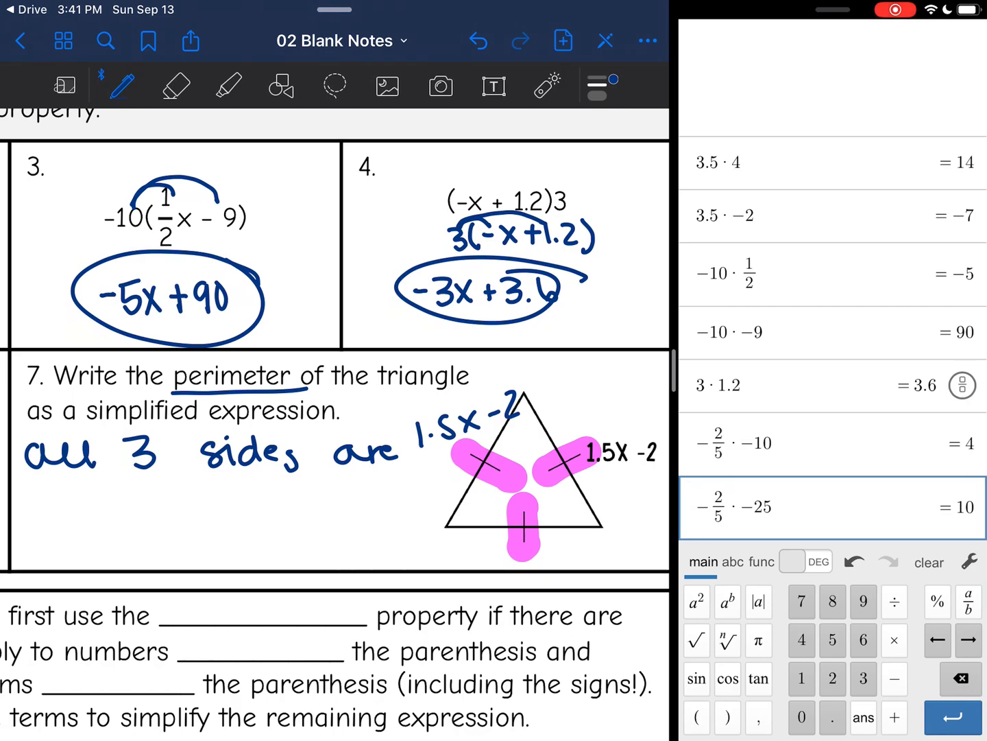
# Compute 3·1.5 = 4.5 in the calculator and circle the answer 4.5x − 6
pyautogui.write('3(')
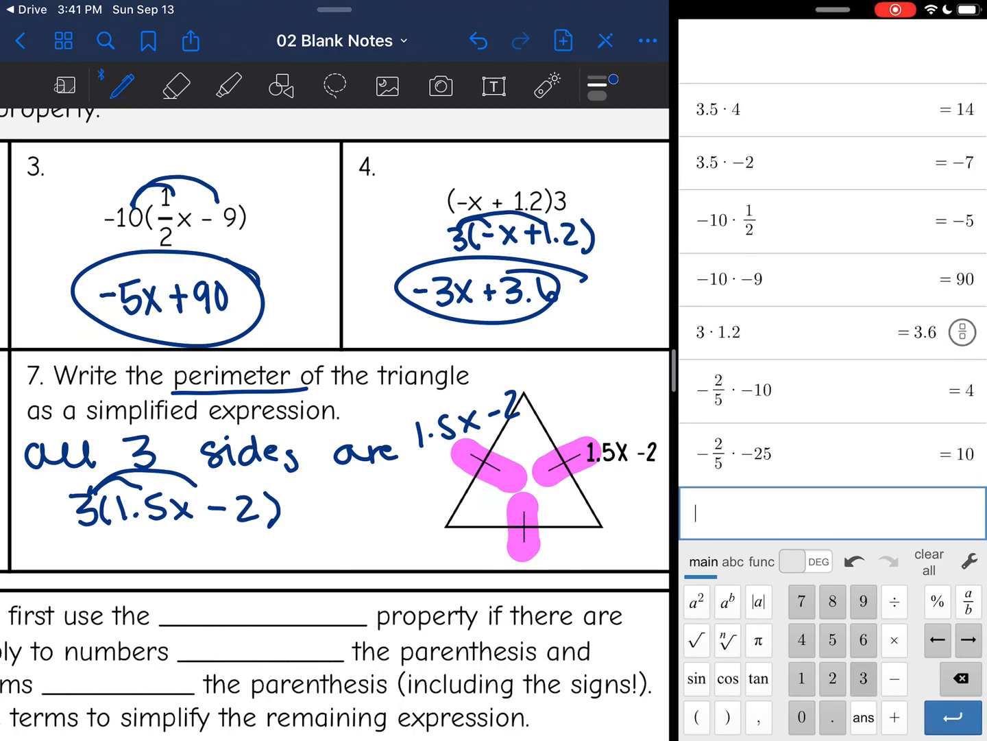
pyautogui.write('3*1.5')
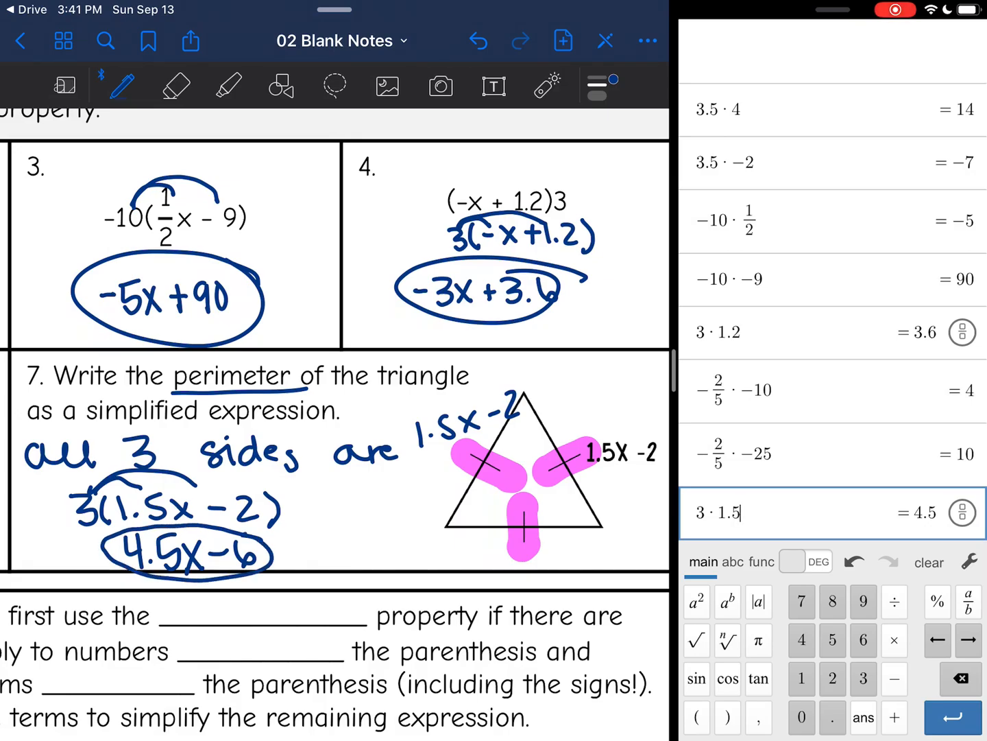
pyautogui.scroll(-3)
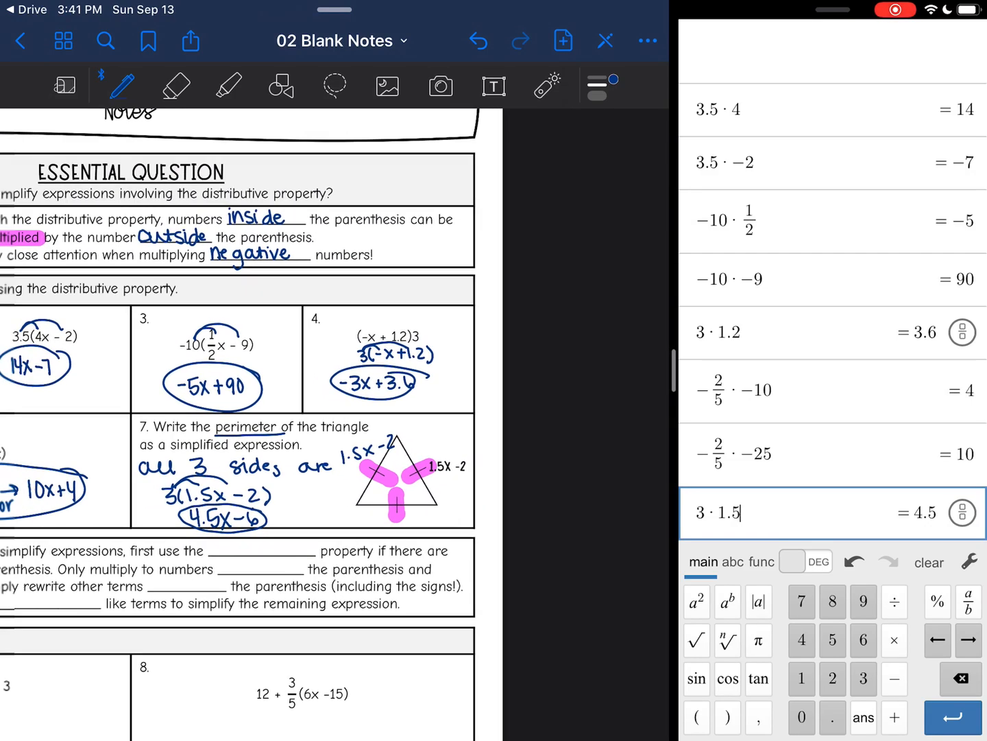